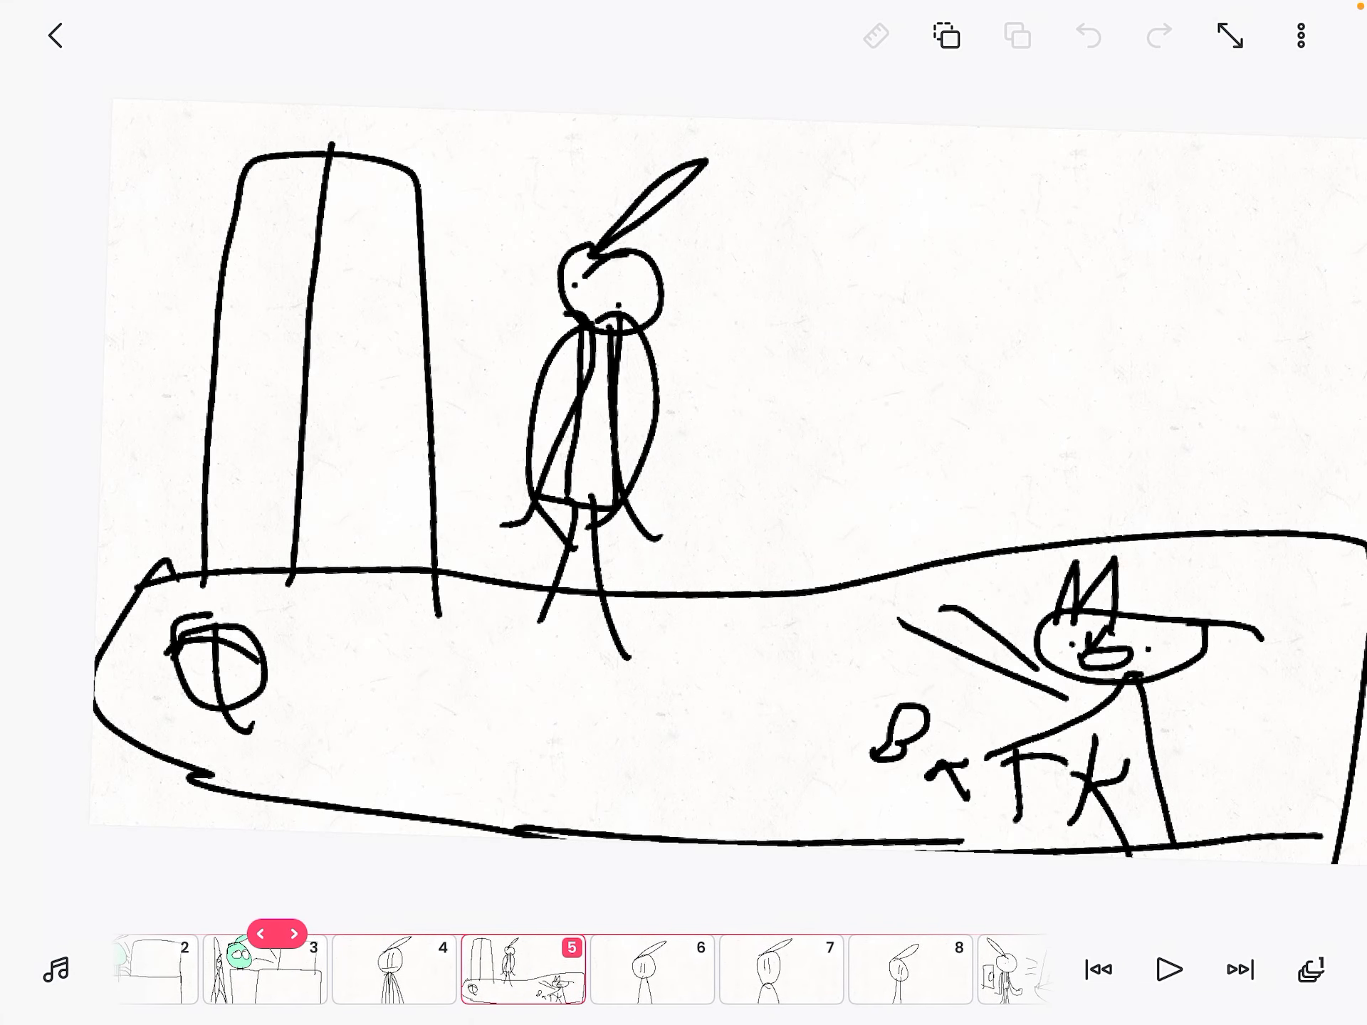
Step: Advance the timeline one frame, landing on frame 12 with the wide-eyed bunny holding a box
left_click(642, 975)
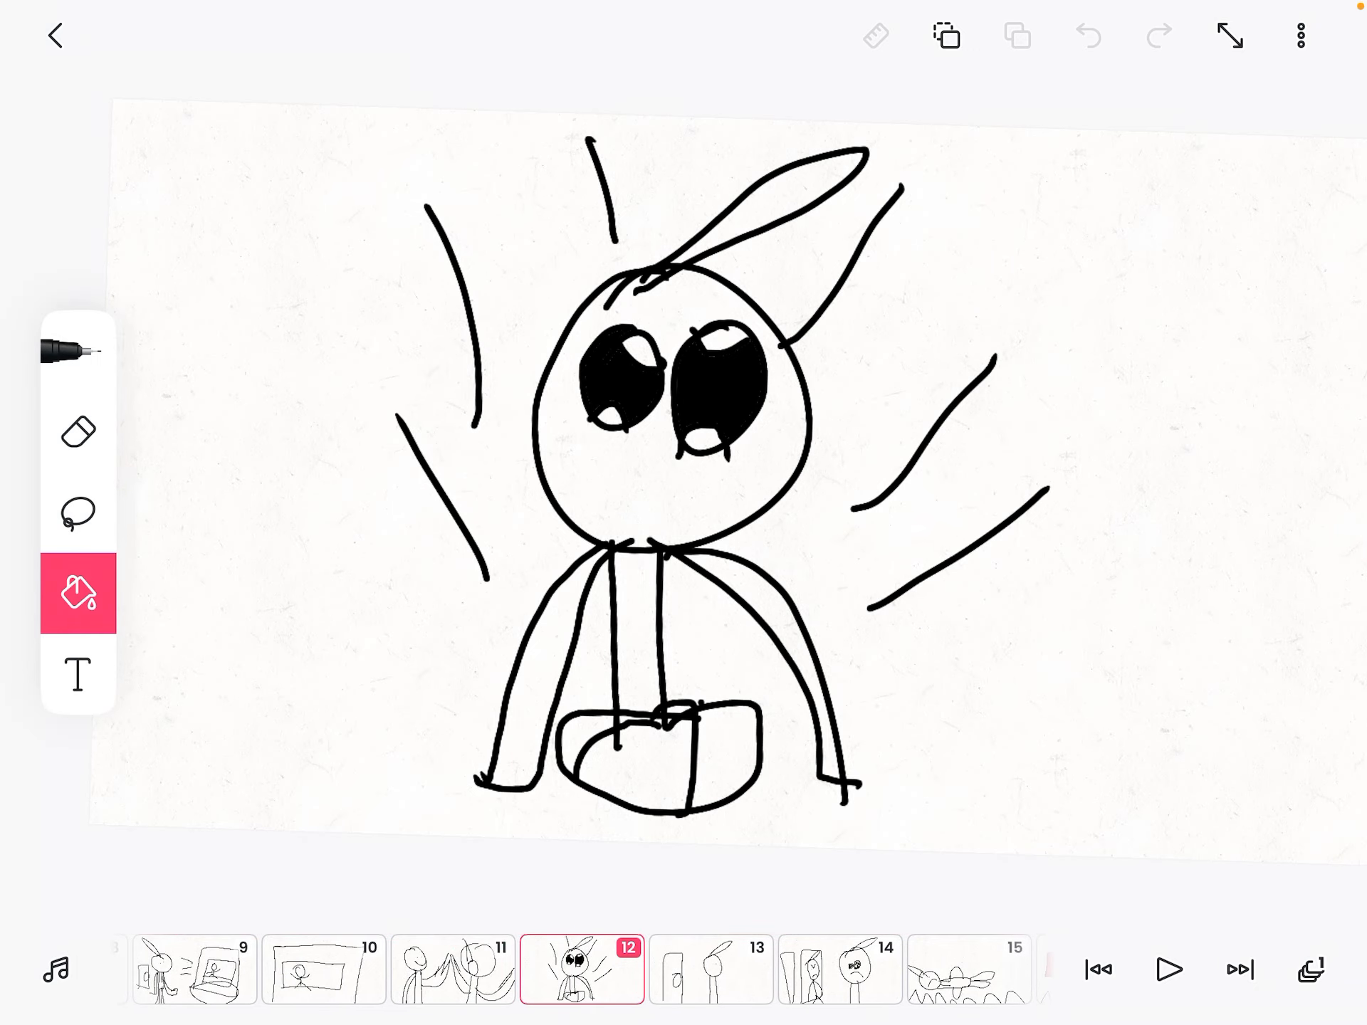
Step: Flip forward past the bunny and two sad faces to frame 25 and beyond
left_click(623, 968)
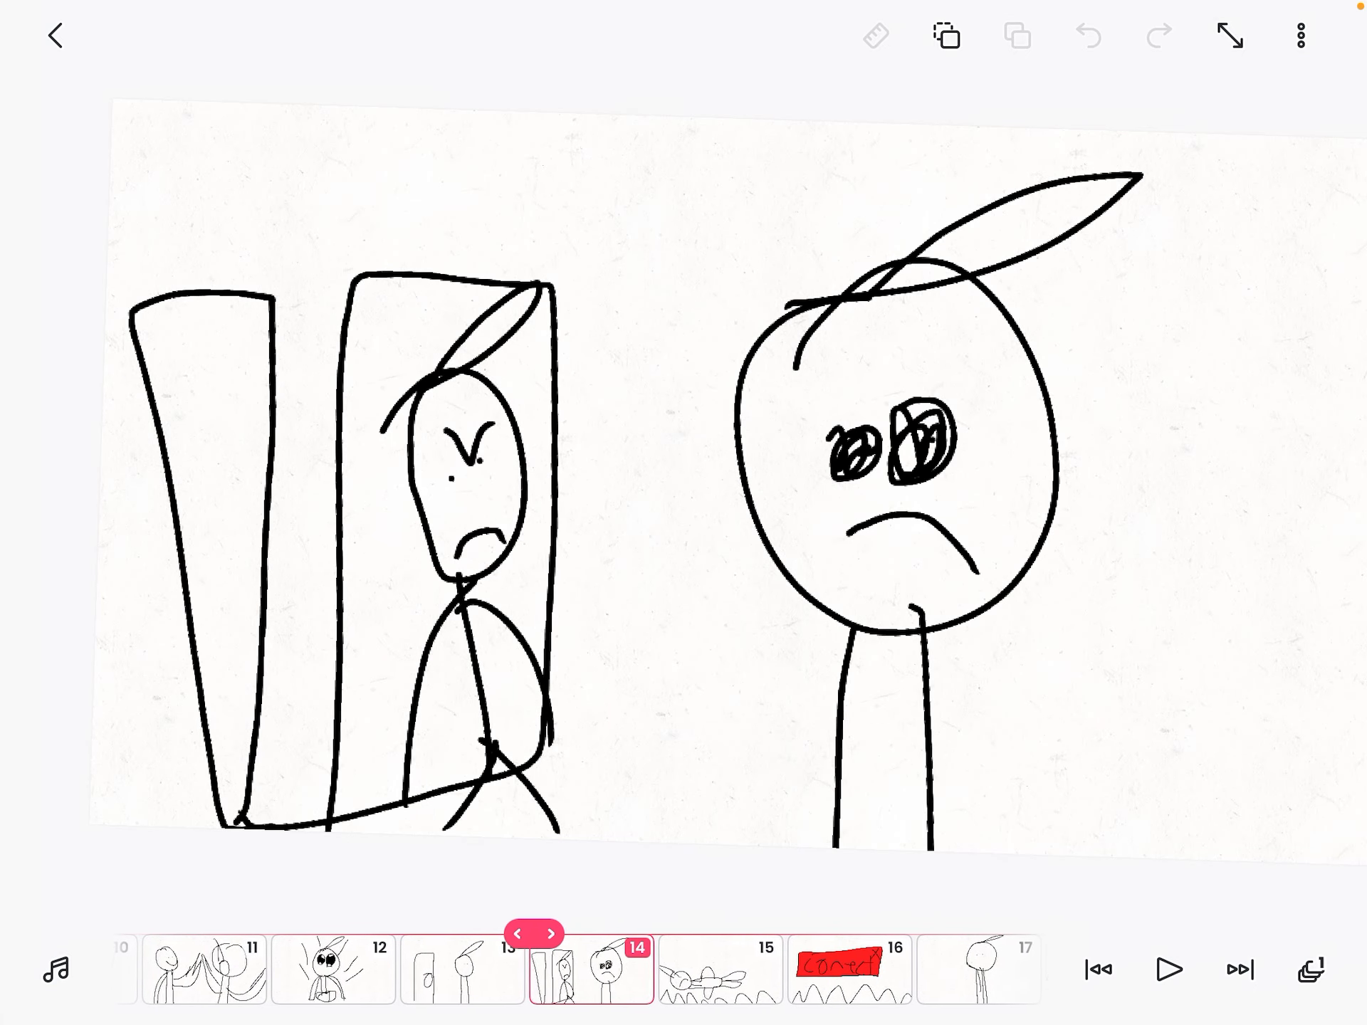
left_click(555, 933)
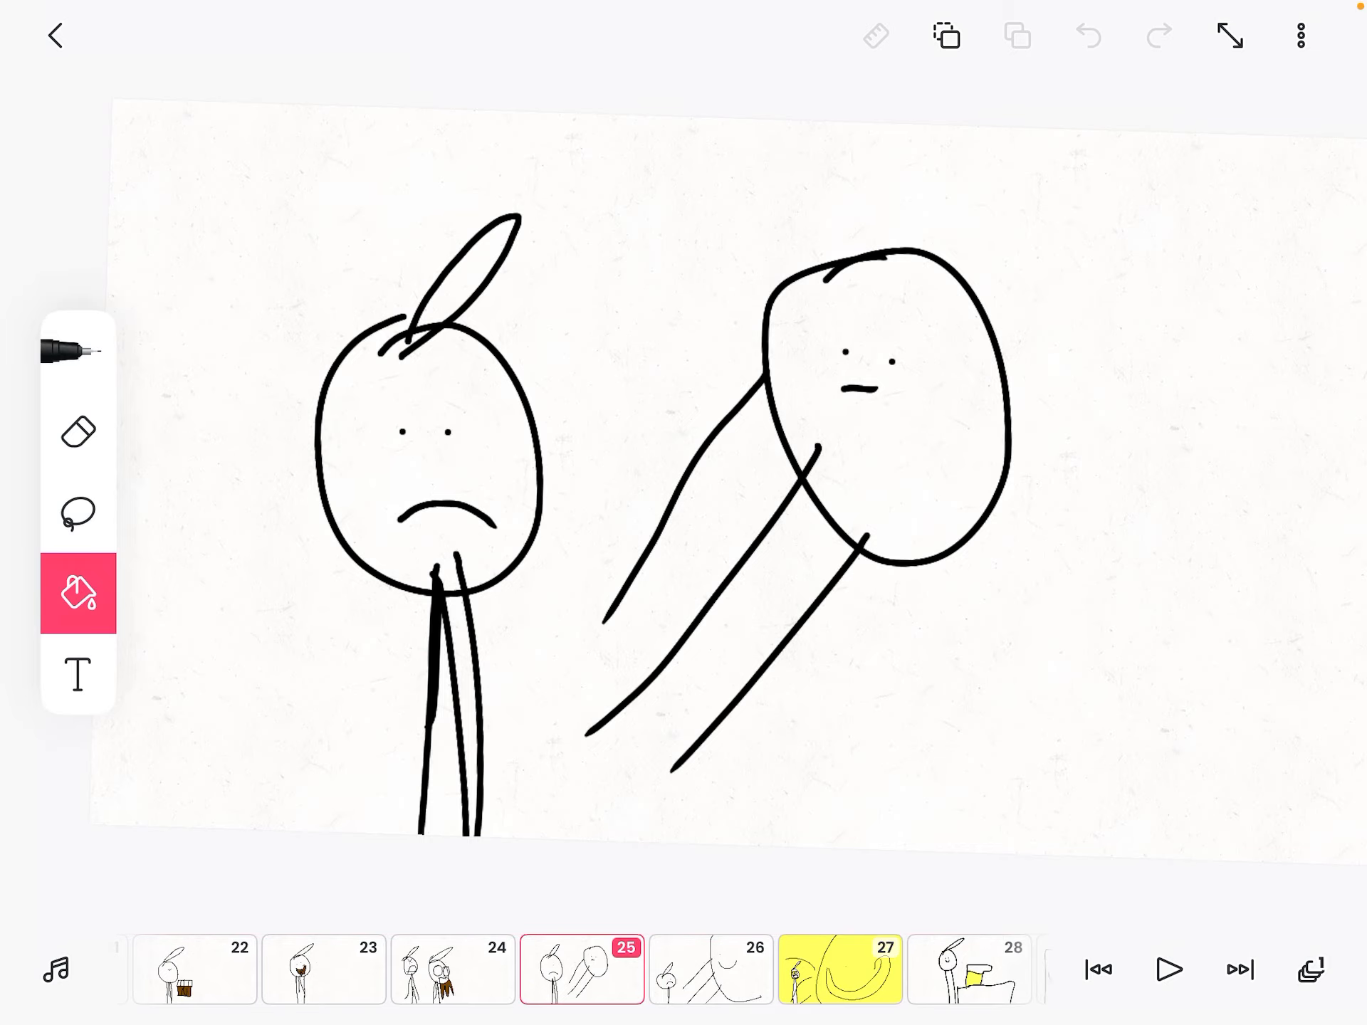
left_click(840, 974)
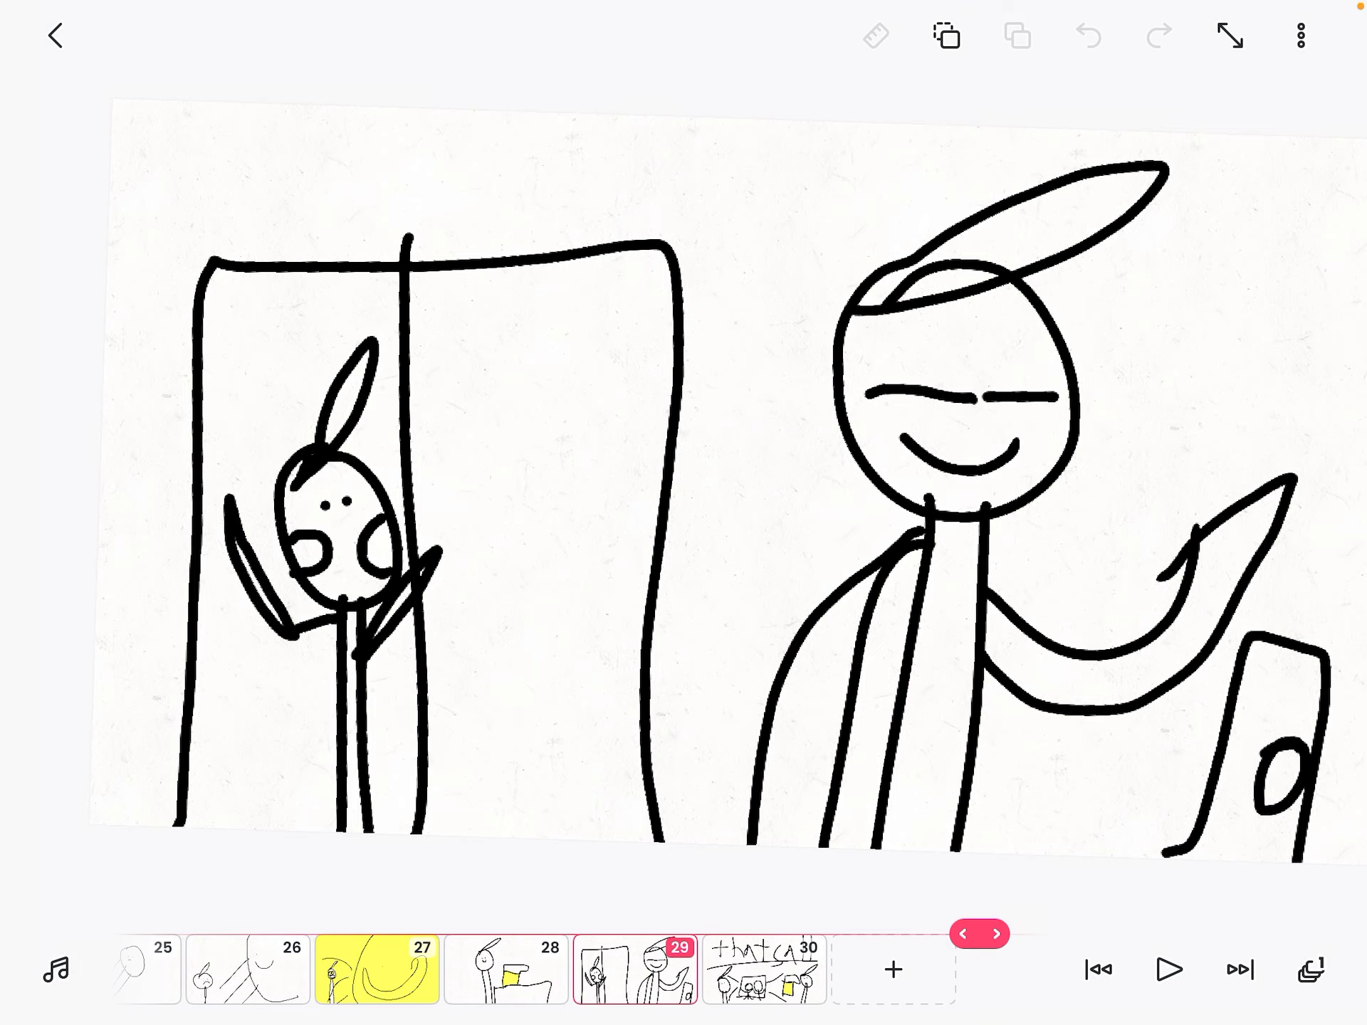
Step: Land on frame 30, the 'that's all' title above two long-eared figures
left_click(615, 970)
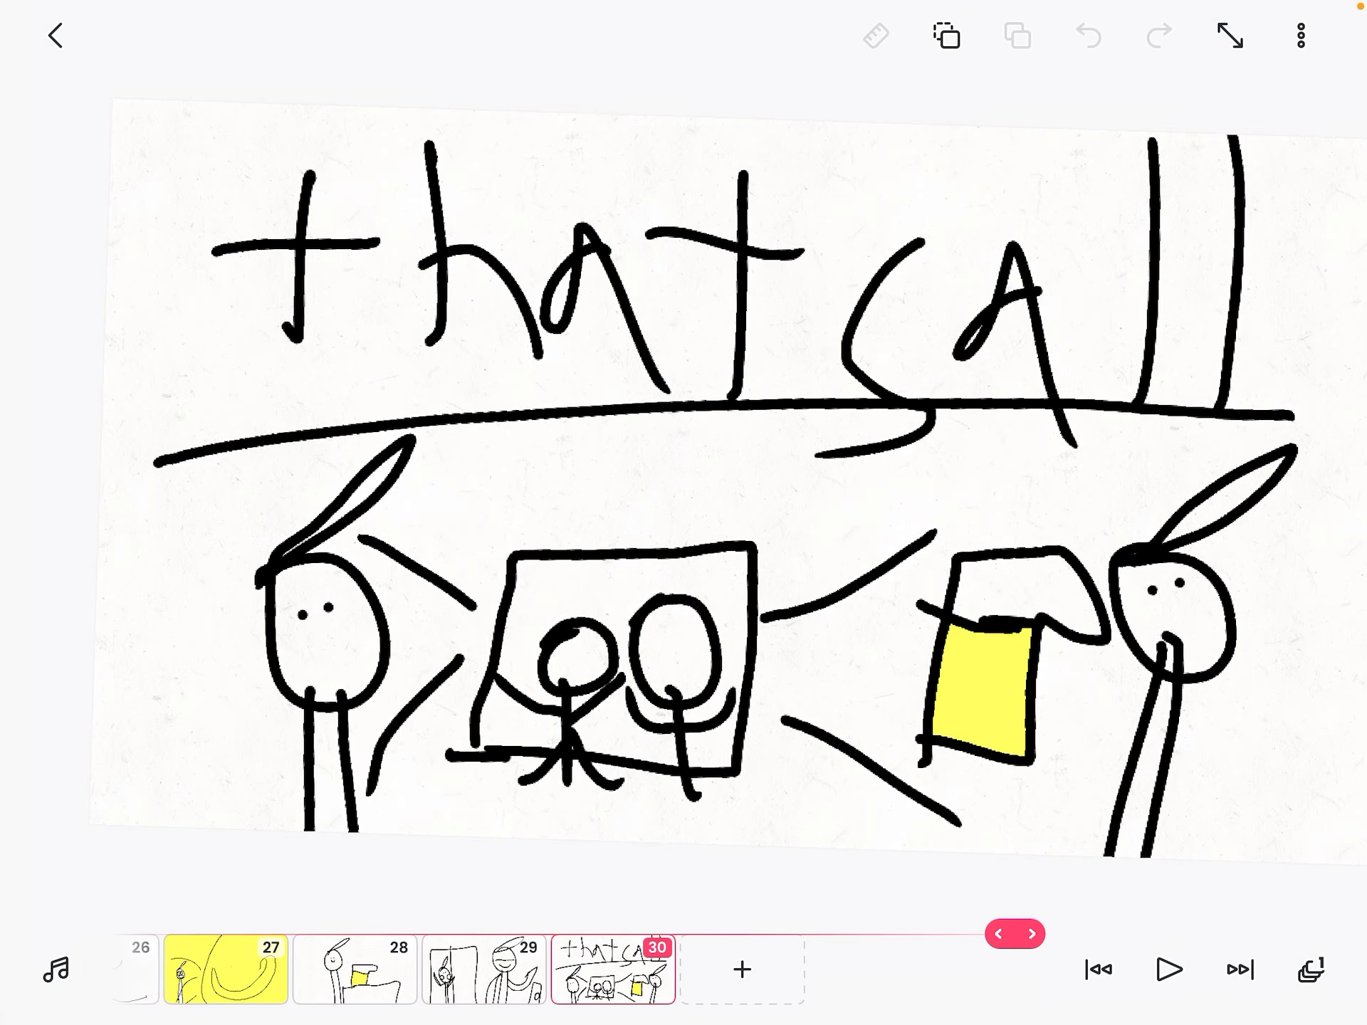